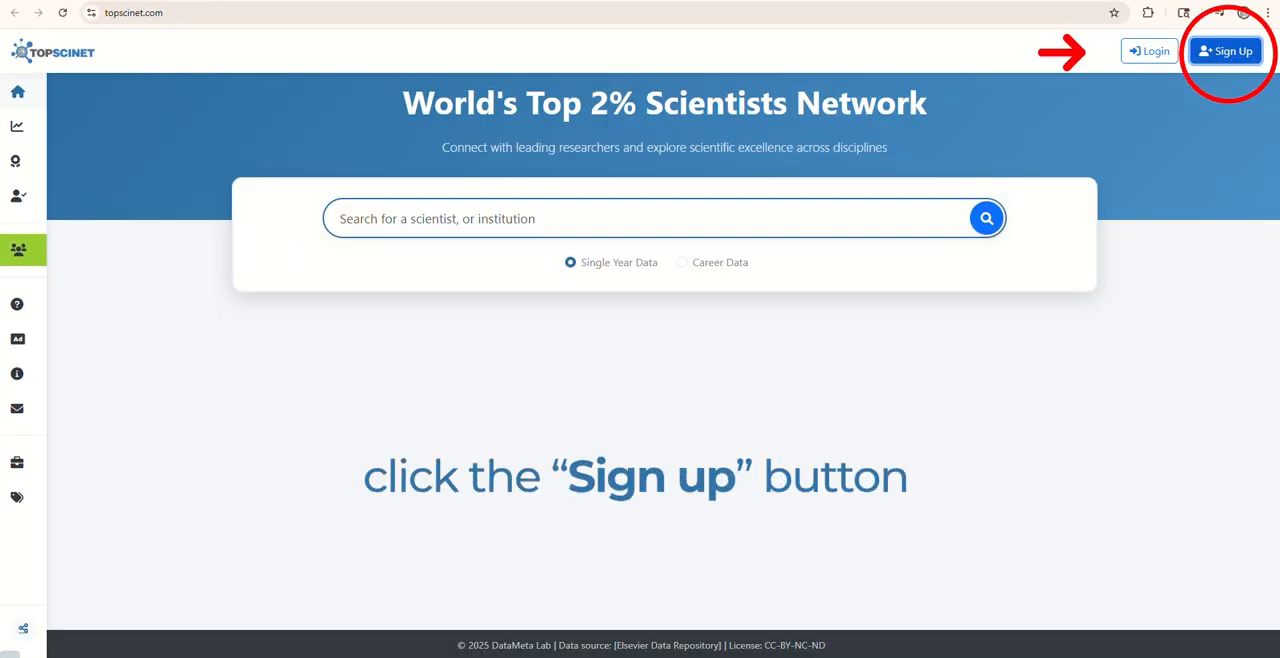
# Open the Sign Up form and choose Scientist as the account type
pyautogui.click(1226, 51)
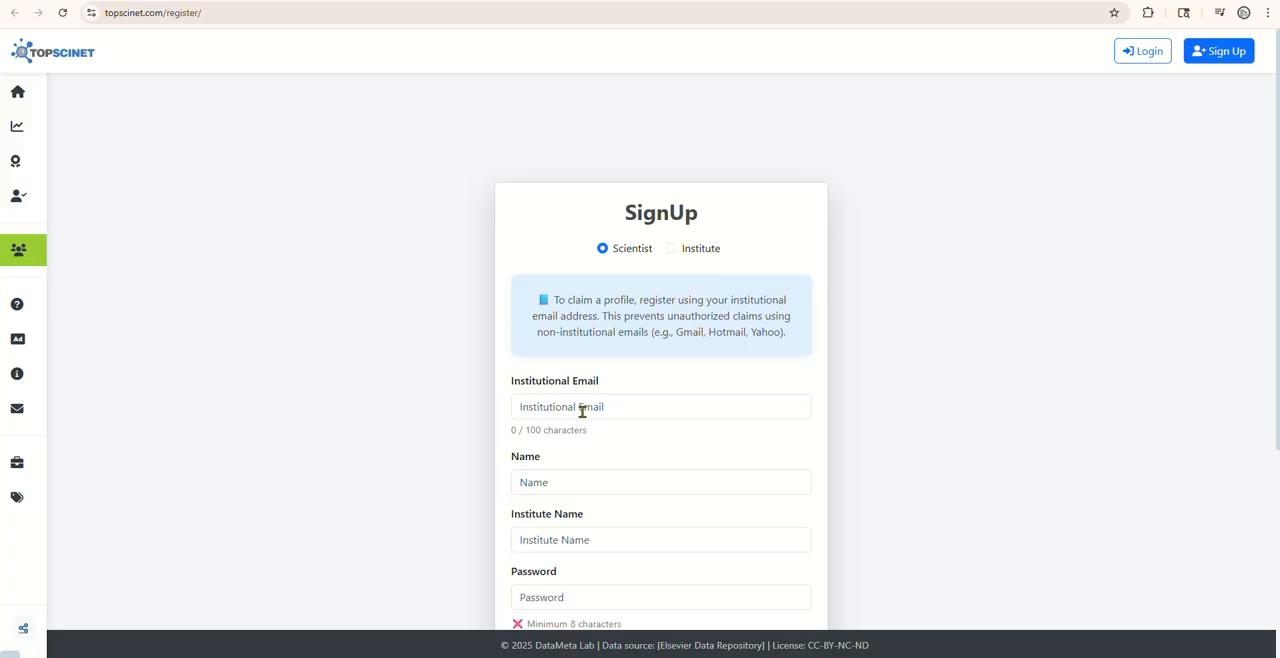
pyautogui.moveTo(605, 263)
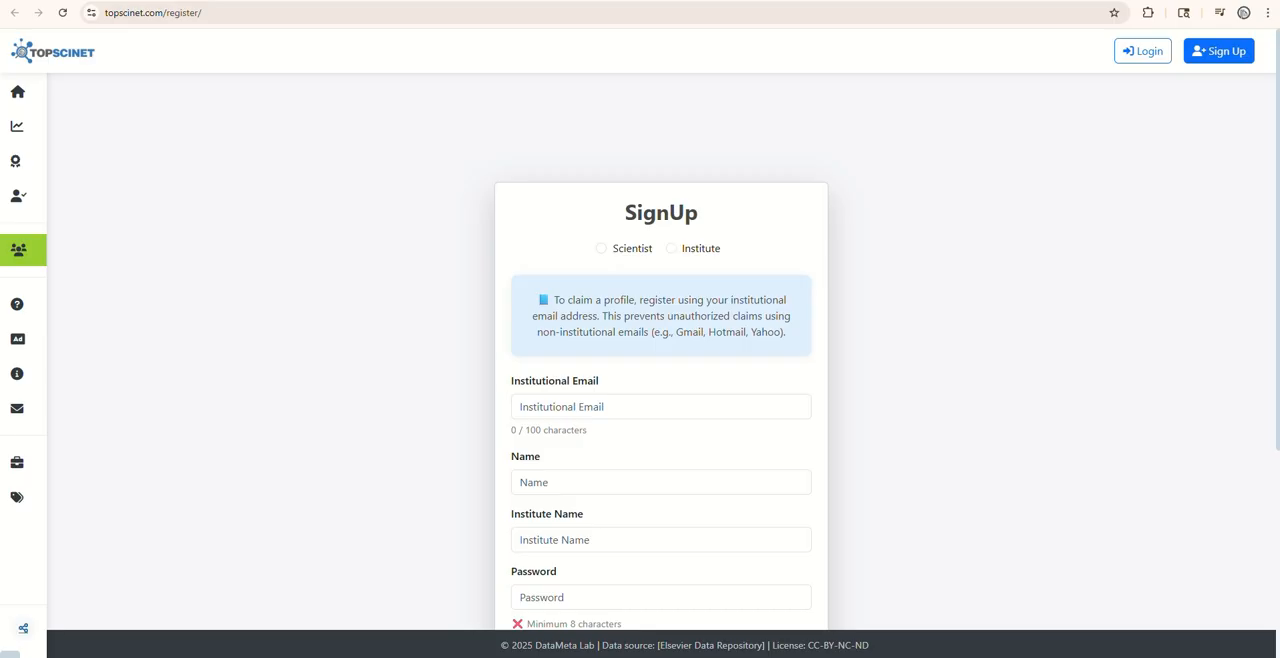
pyautogui.click(670, 248)
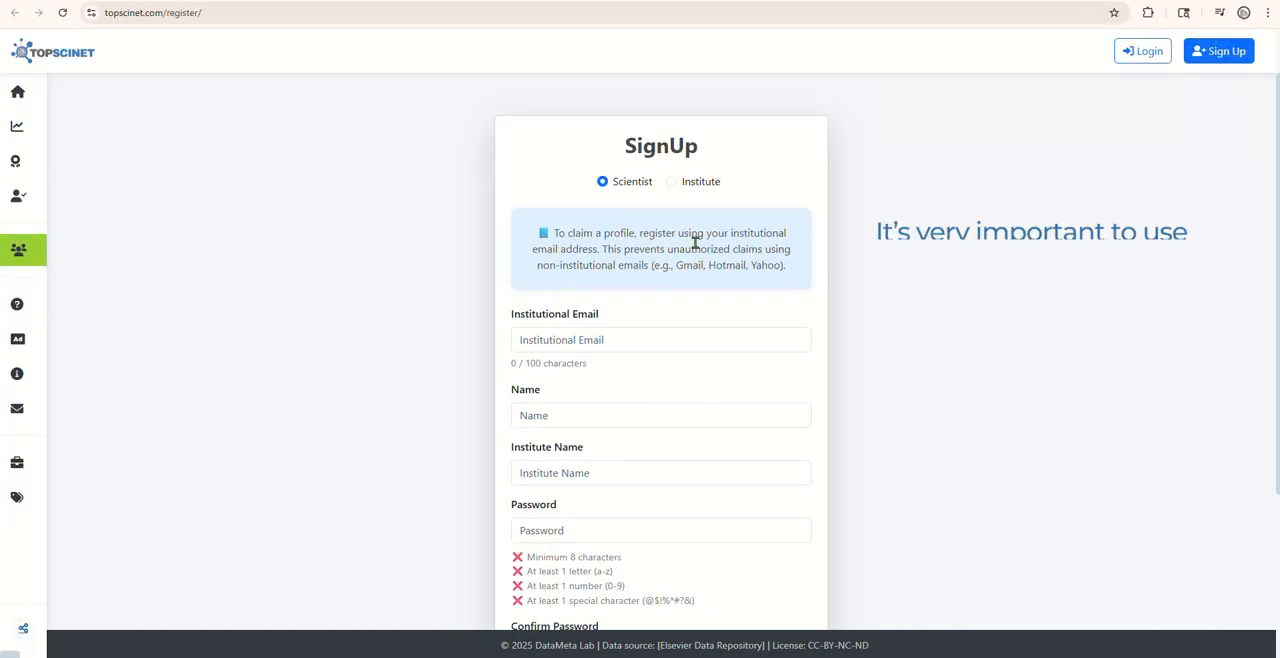
pyautogui.click(660, 339)
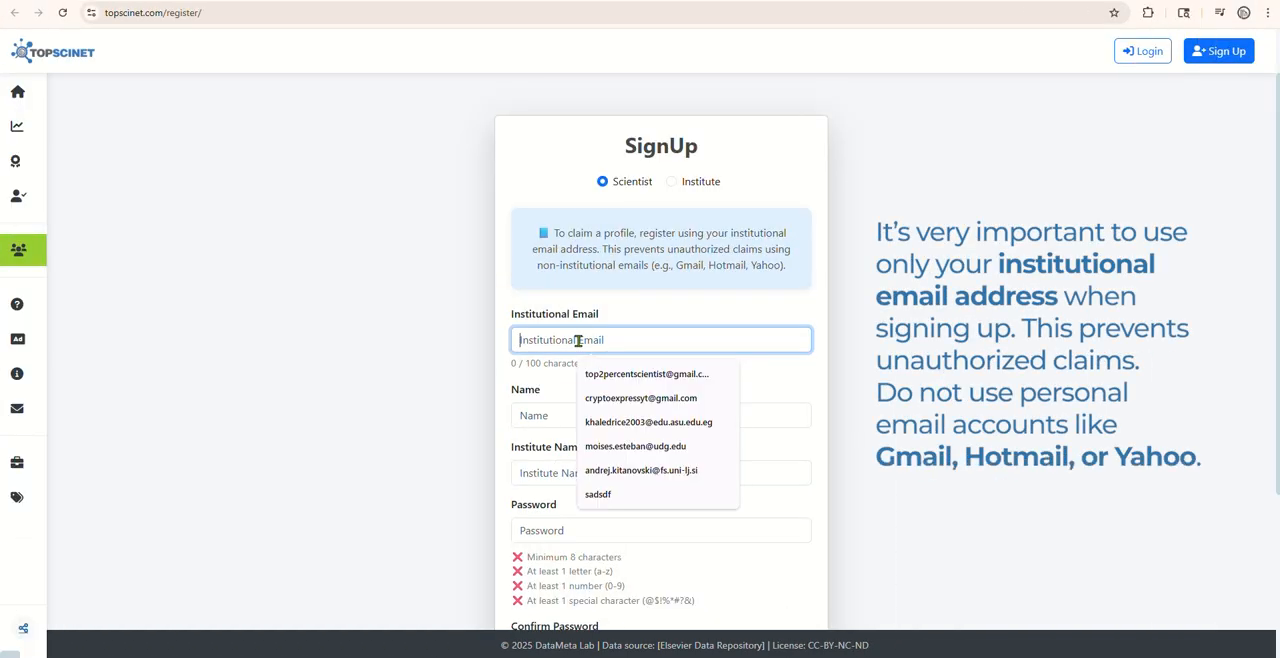
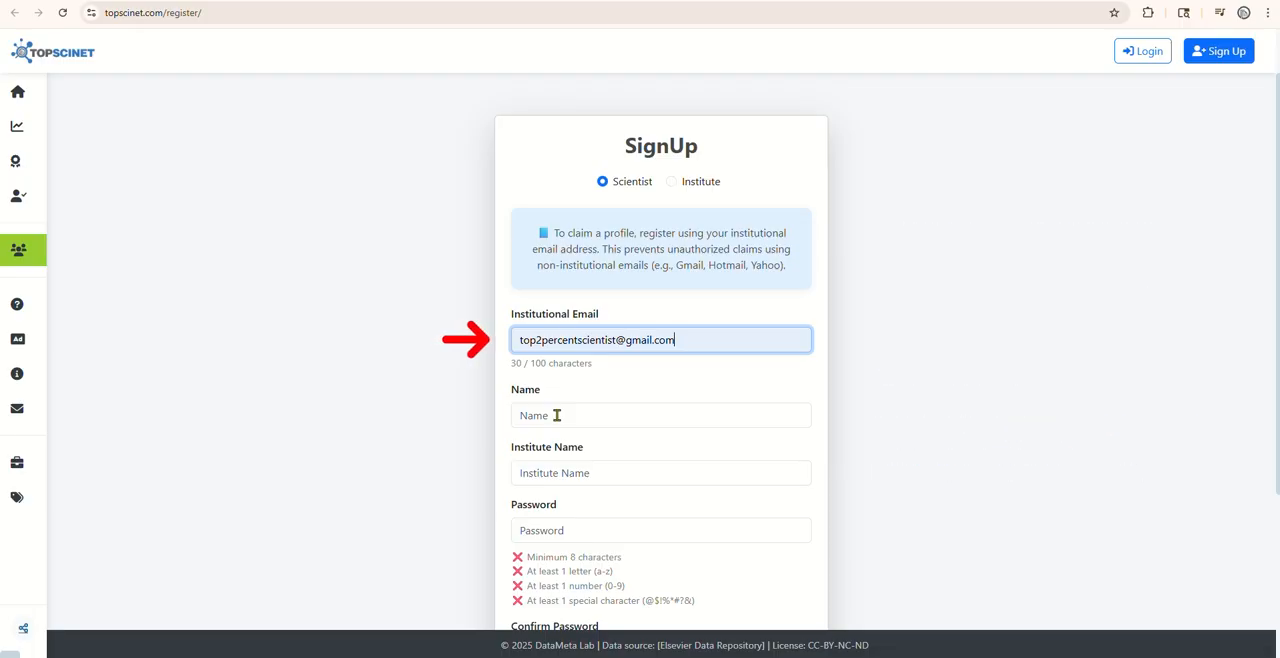
pyautogui.write('Top Sc')
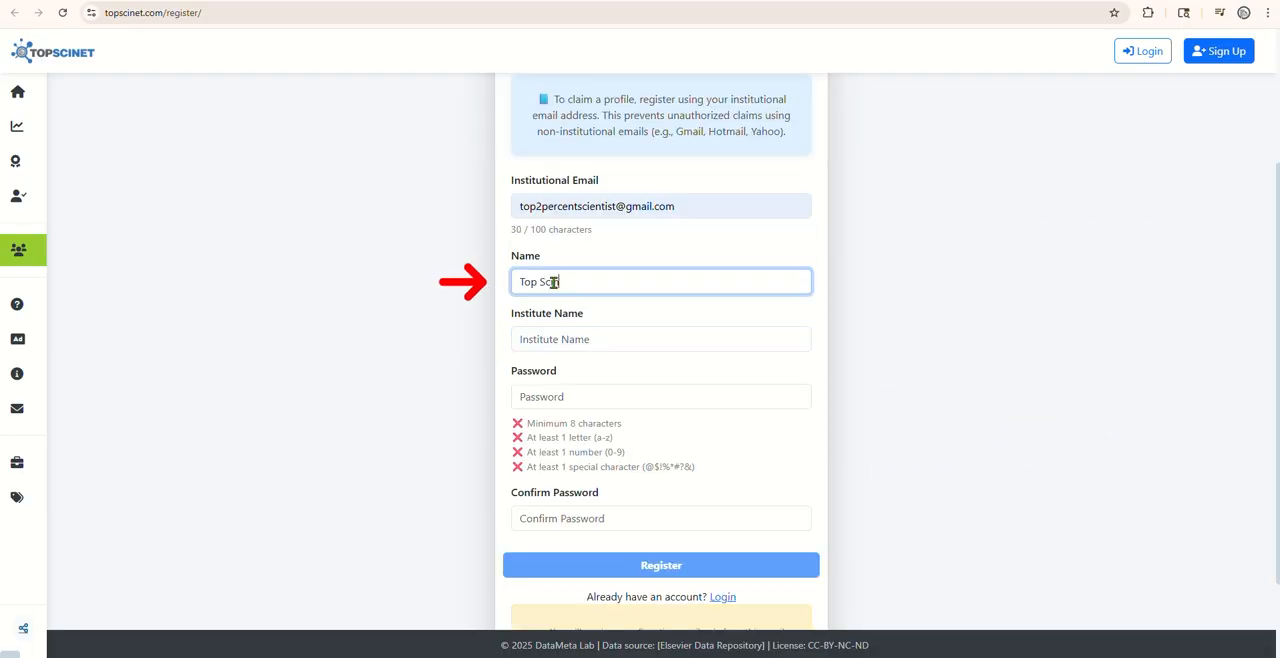
pyautogui.write('DataMeta Lab')
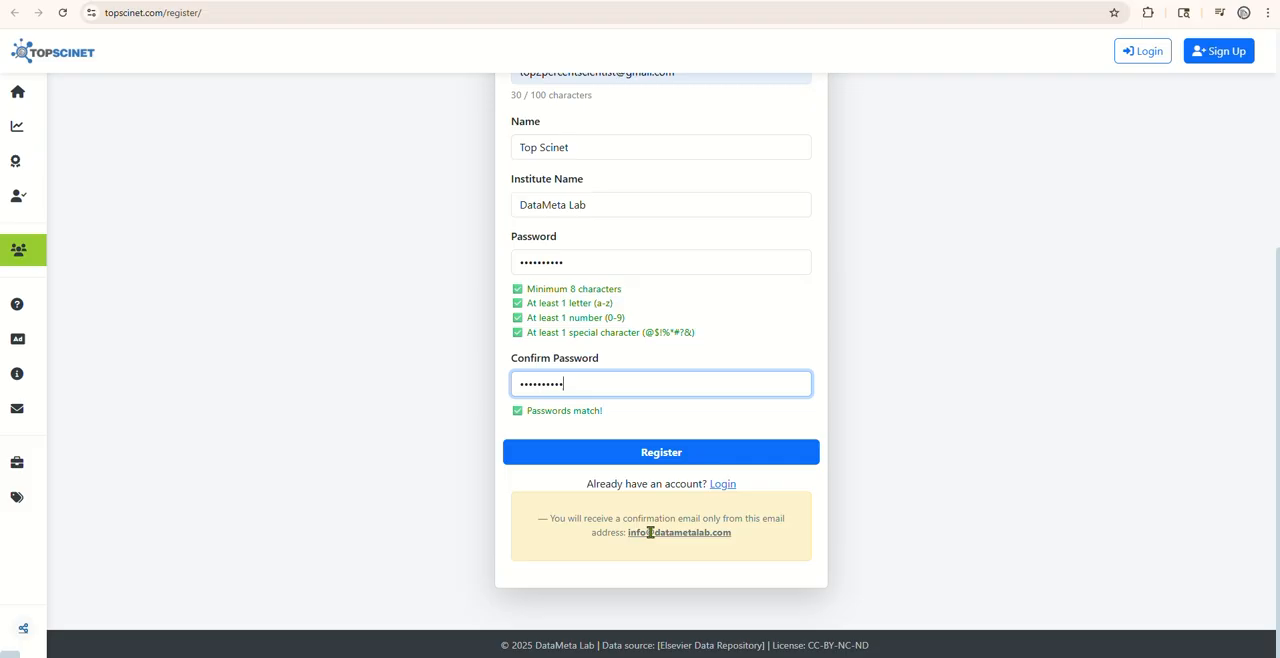
pyautogui.click(661, 451)
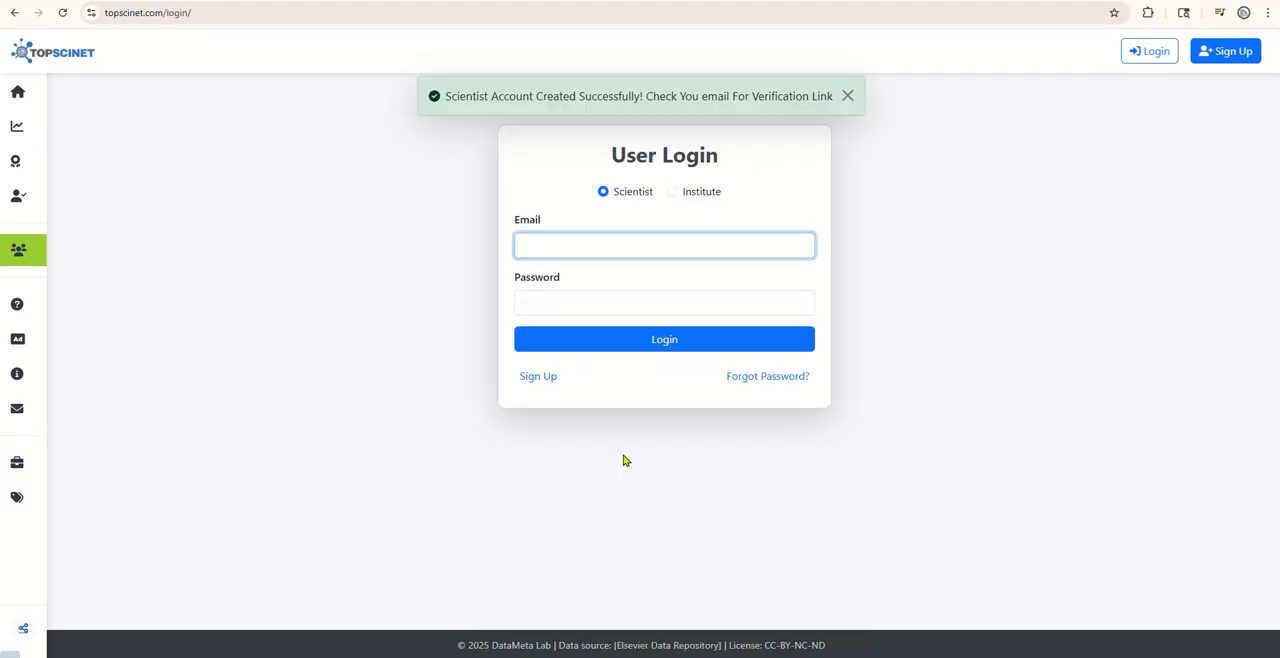
# Open TopSciNet's Email Verification message in Gmail and verify the address
pyautogui.click(664, 245)
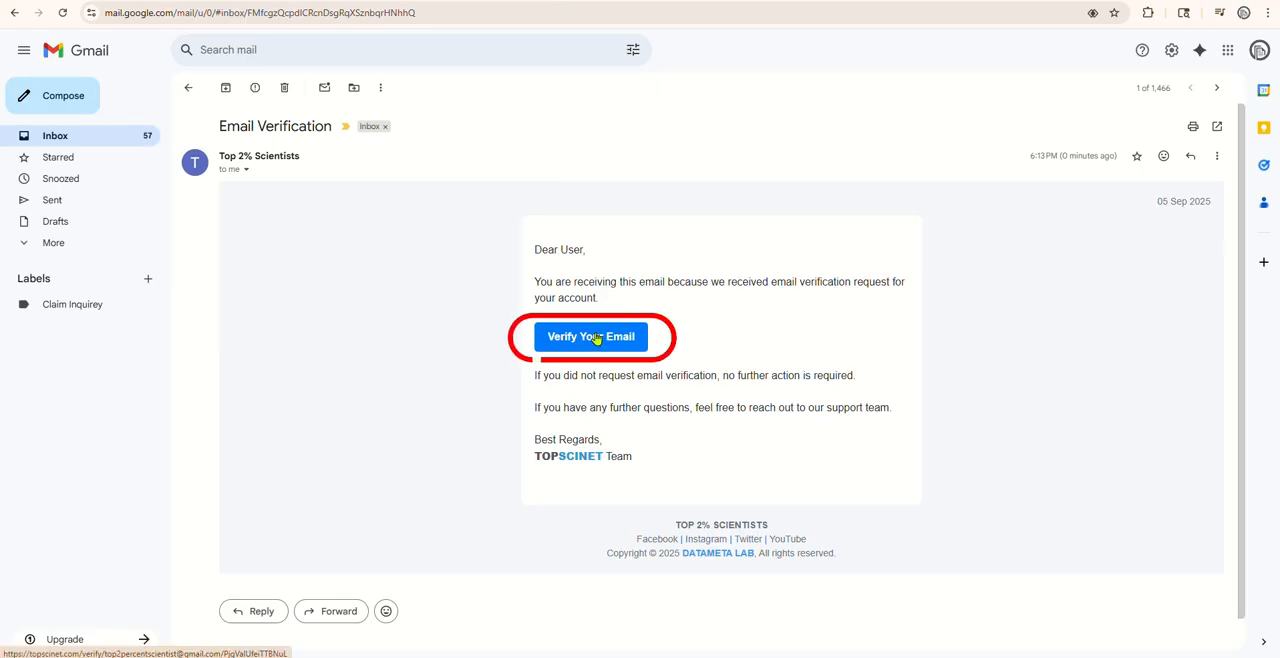
pyautogui.click(591, 336)
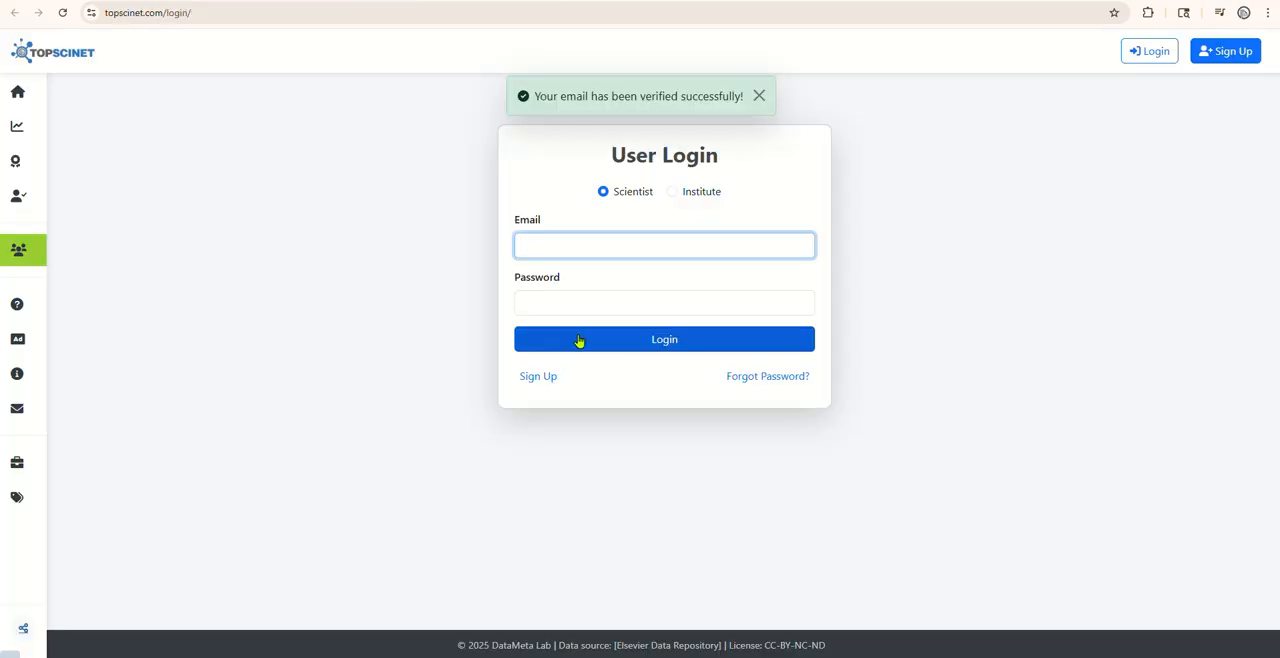
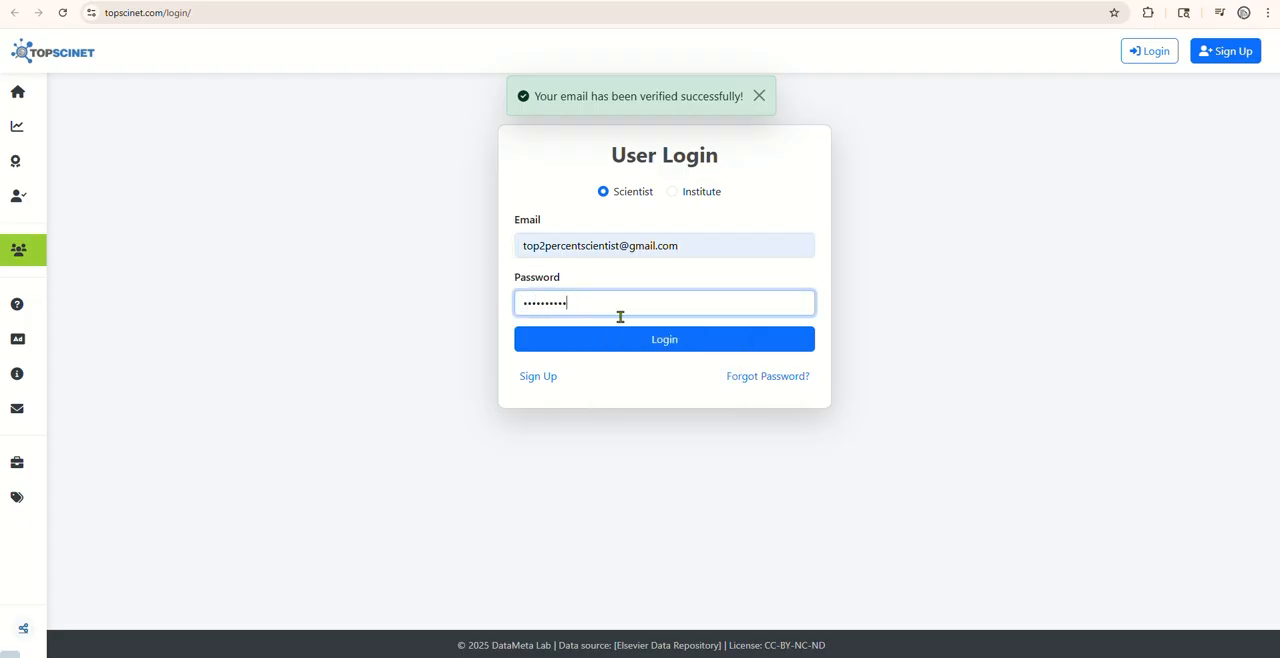
pyautogui.click(664, 339)
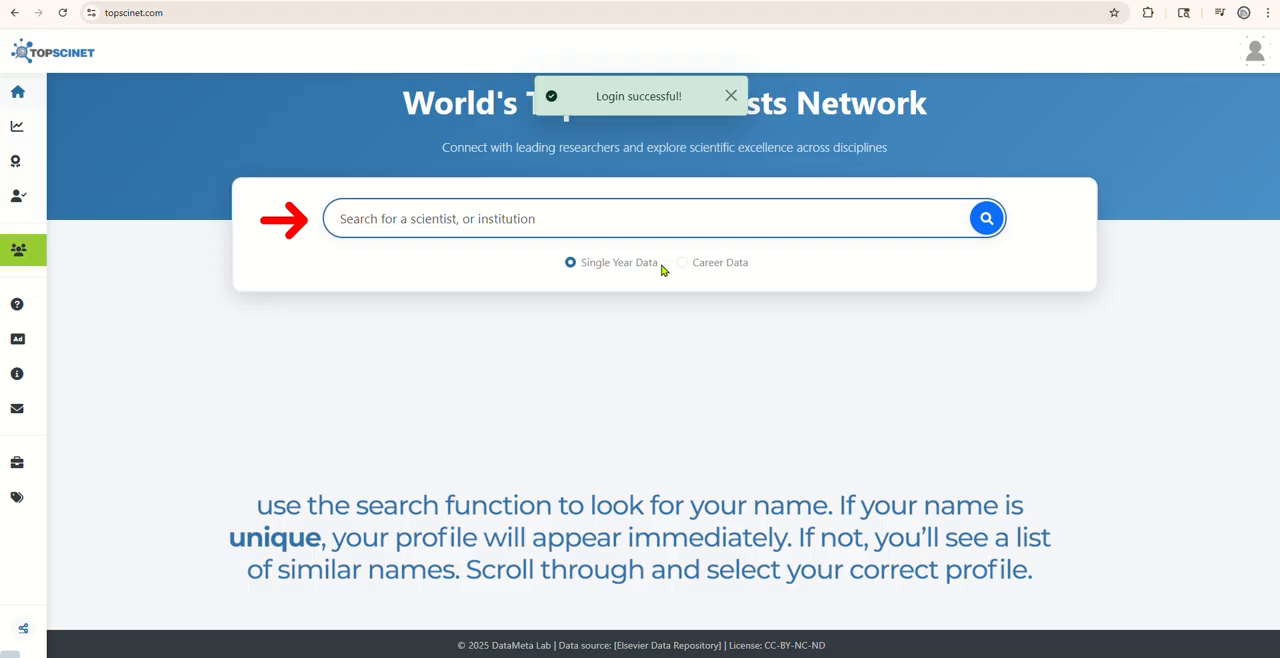
# Search for 'scinet', open the Top, Scinet profile, and claim it
pyautogui.write('scinet')
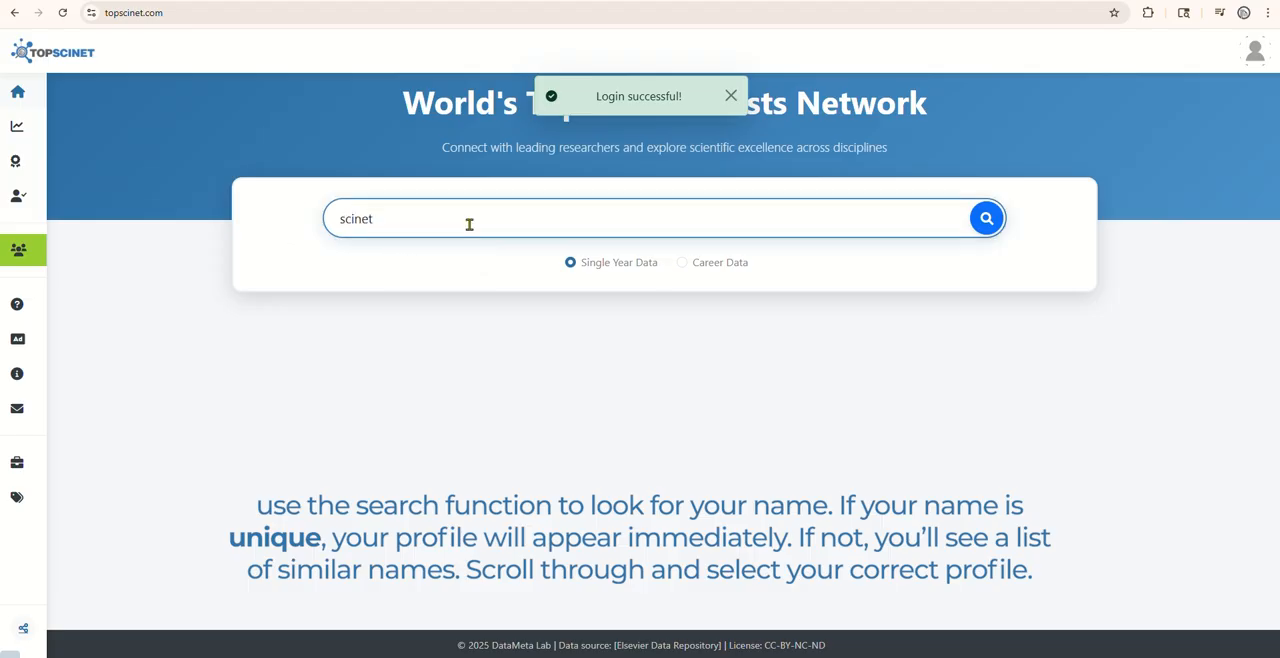
pyautogui.click(984, 218)
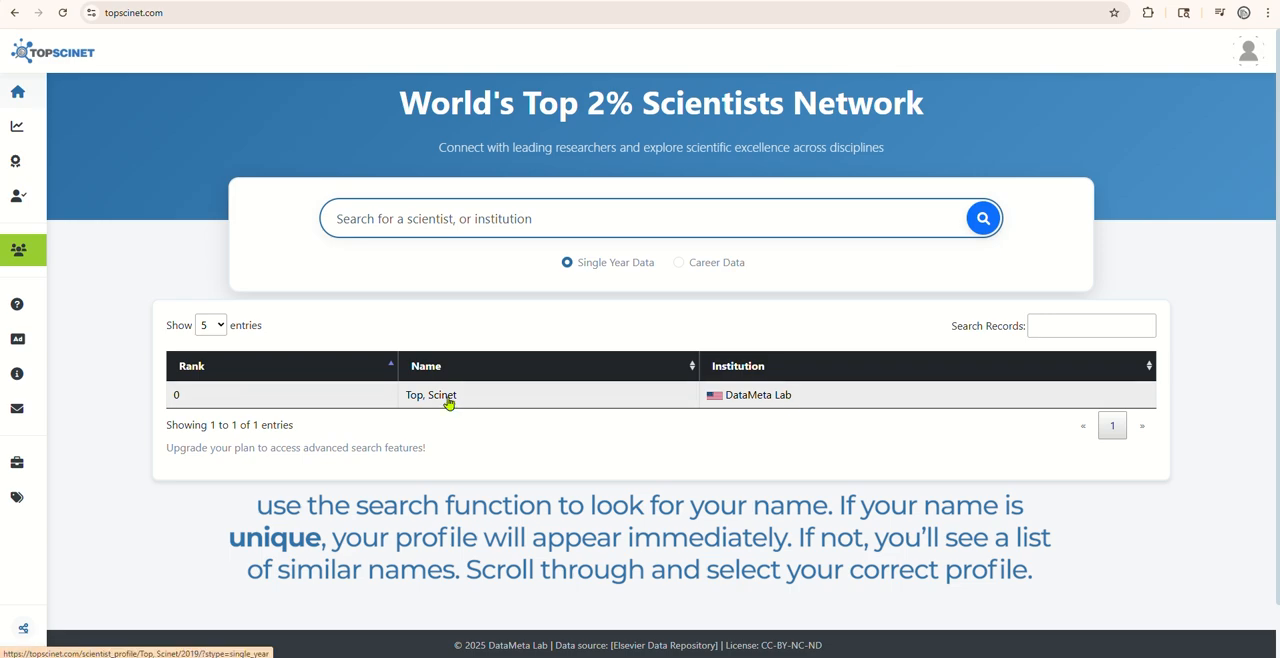
pyautogui.click(430, 394)
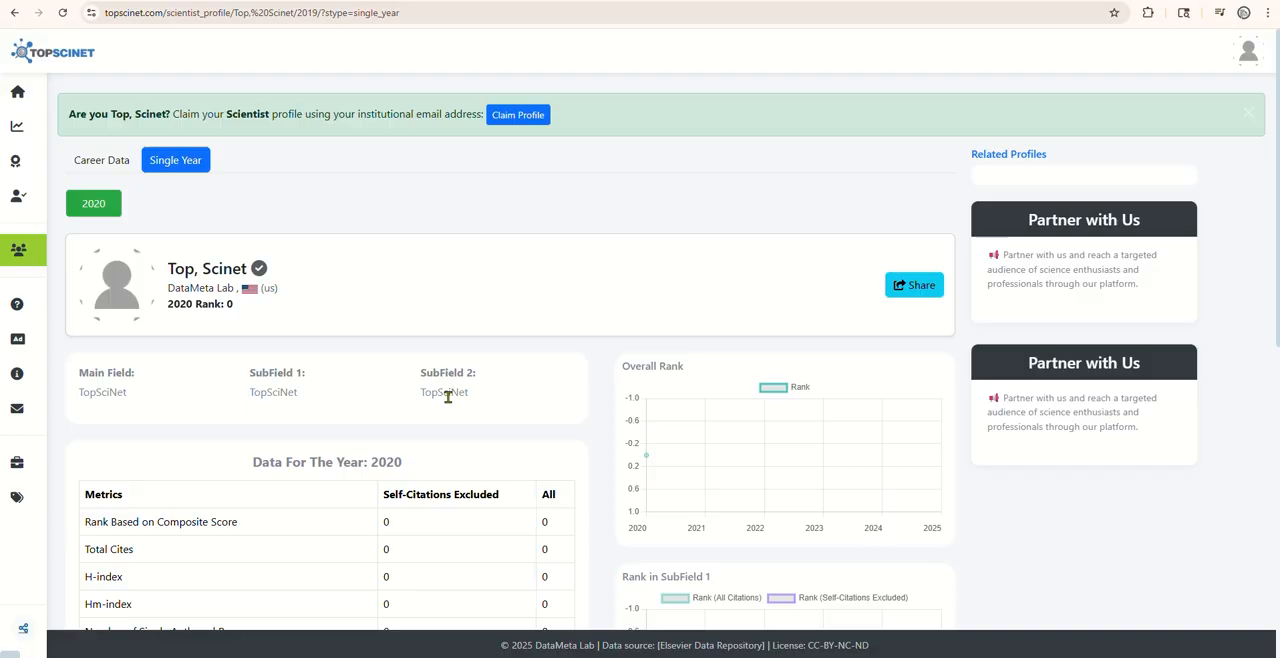
pyautogui.moveTo(518, 114)
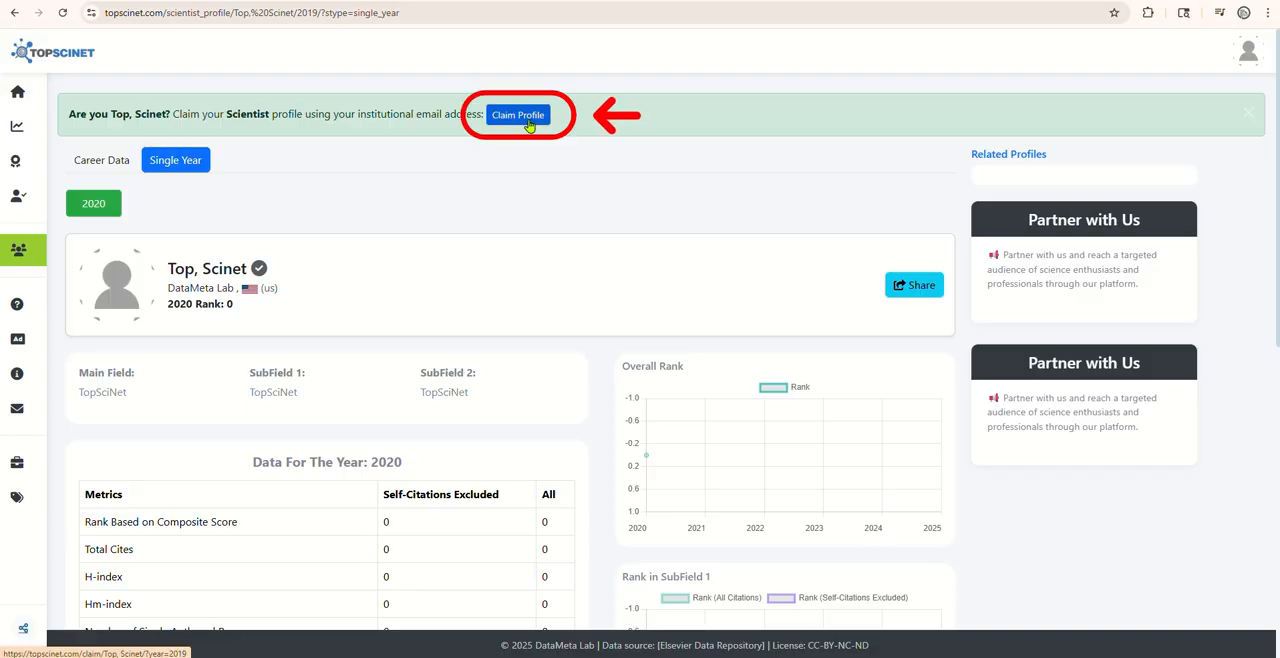
pyautogui.click(517, 114)
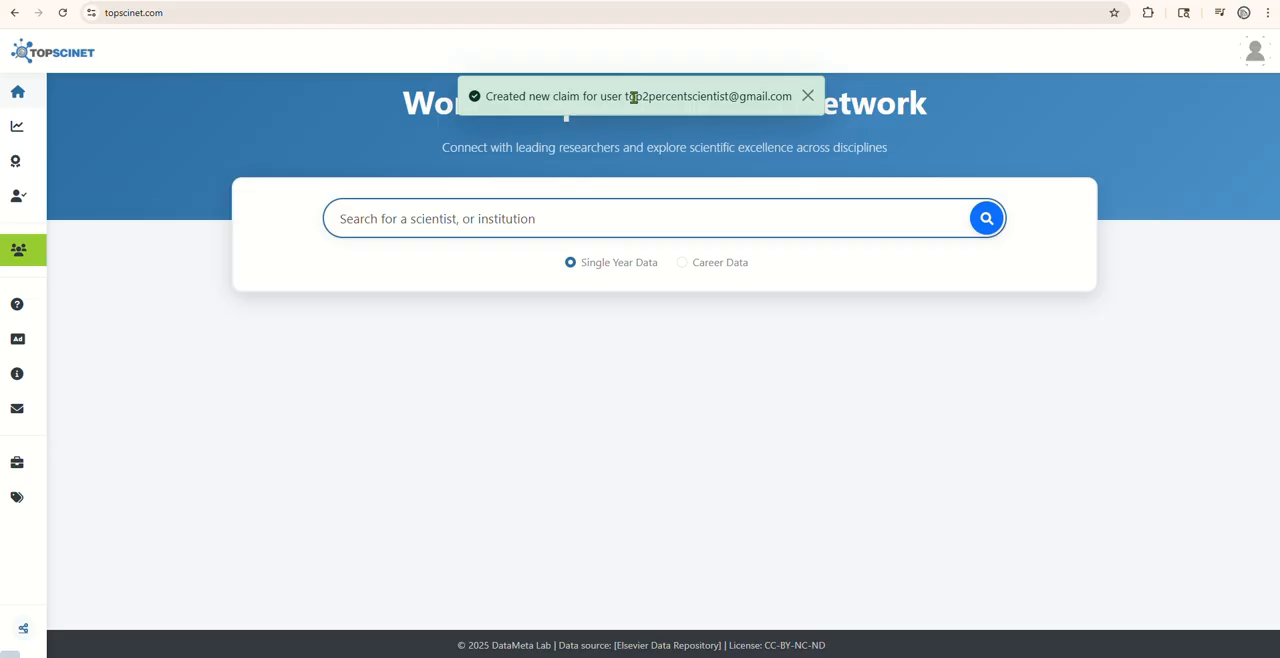
pyautogui.moveTo(752, 97)
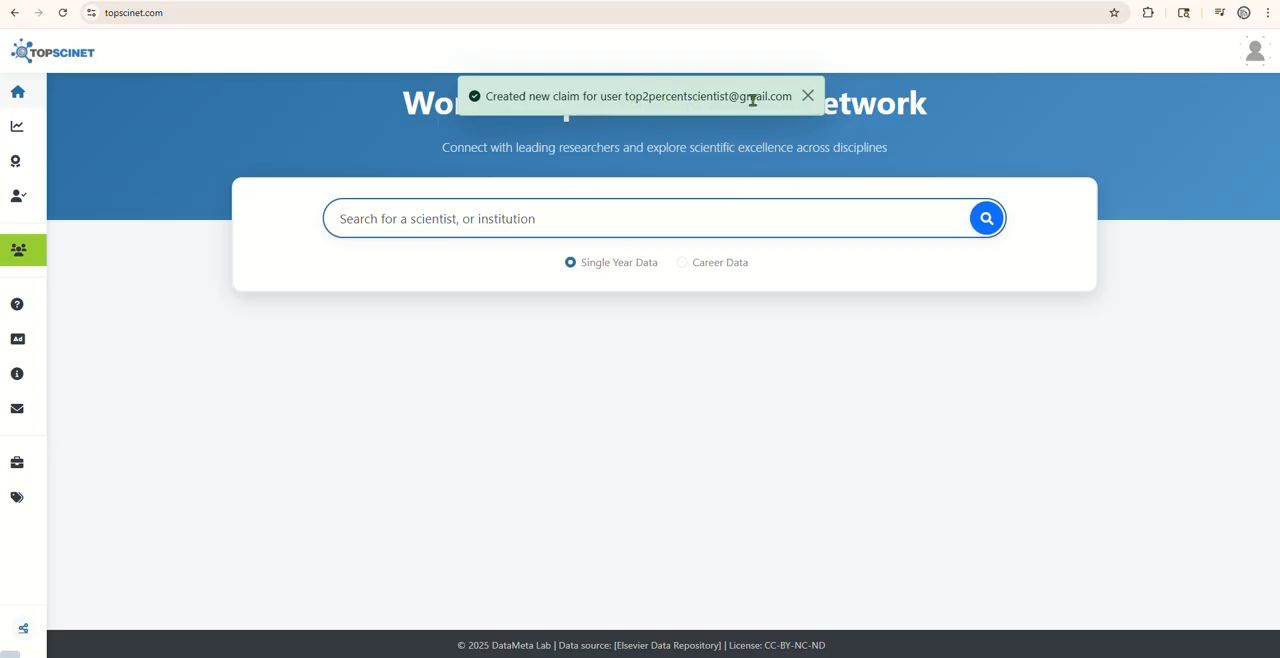
pyautogui.moveTo(520, 318)
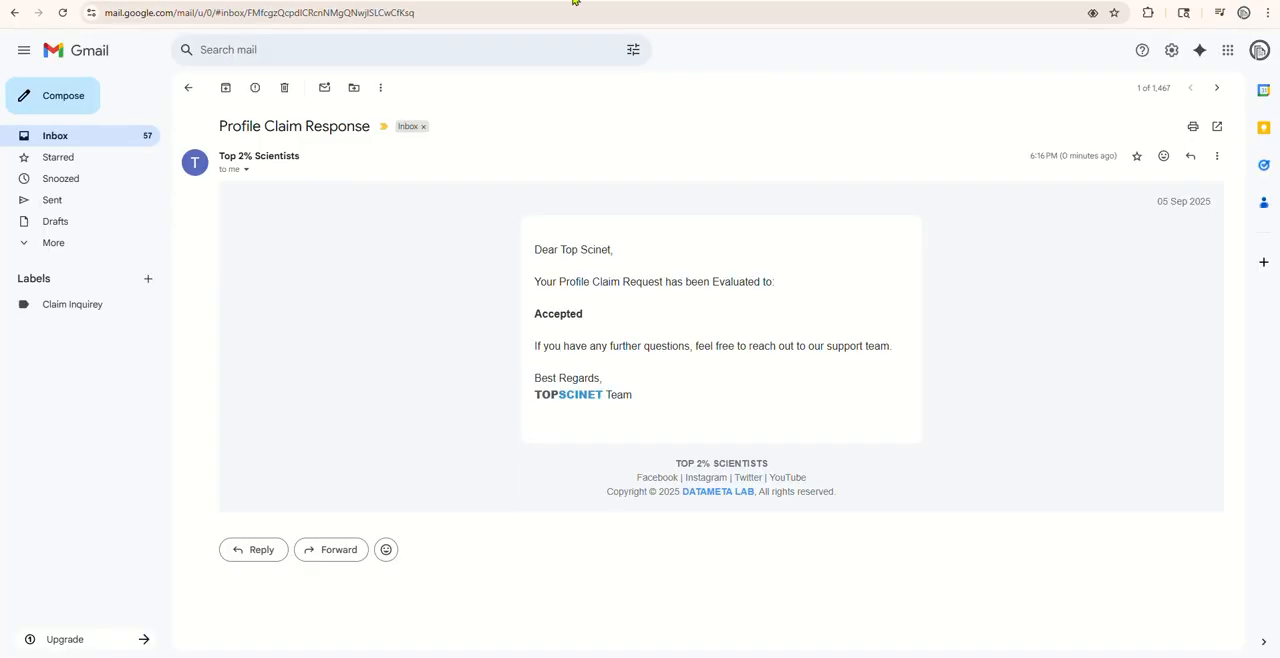
pyautogui.click(567, 394)
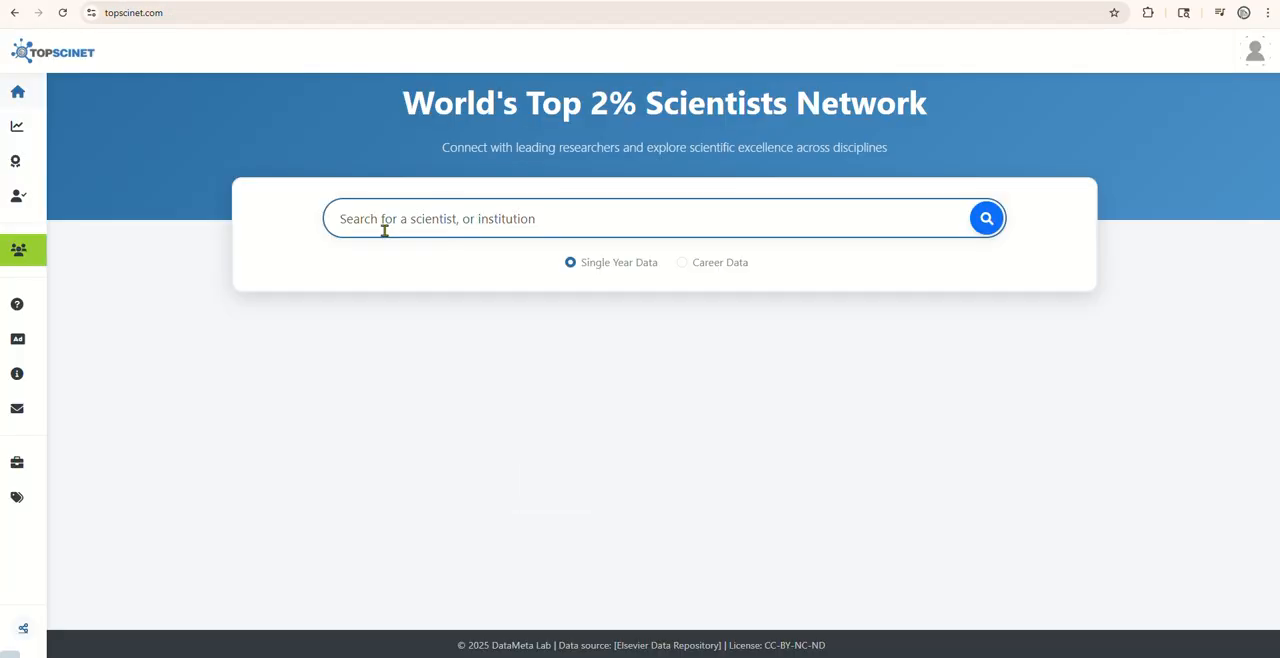
pyautogui.moveTo(610, 281)
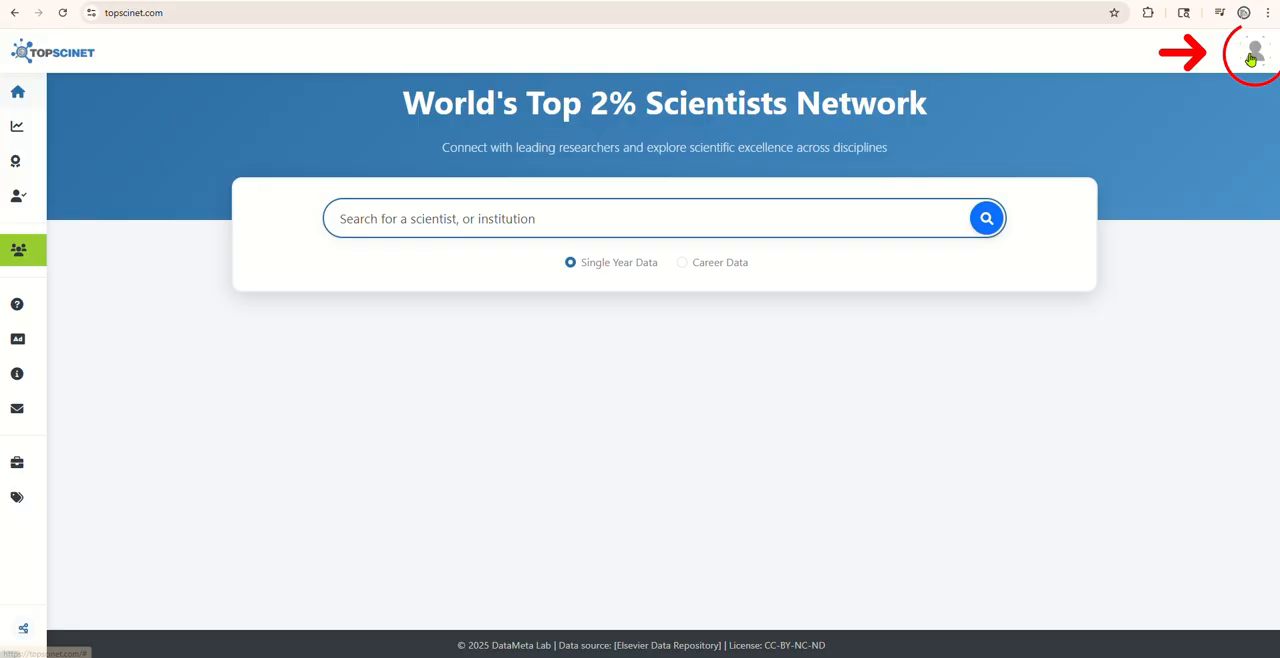
# Open Edit Profile from the avatar menu and scroll down the form
pyautogui.click(1255, 52)
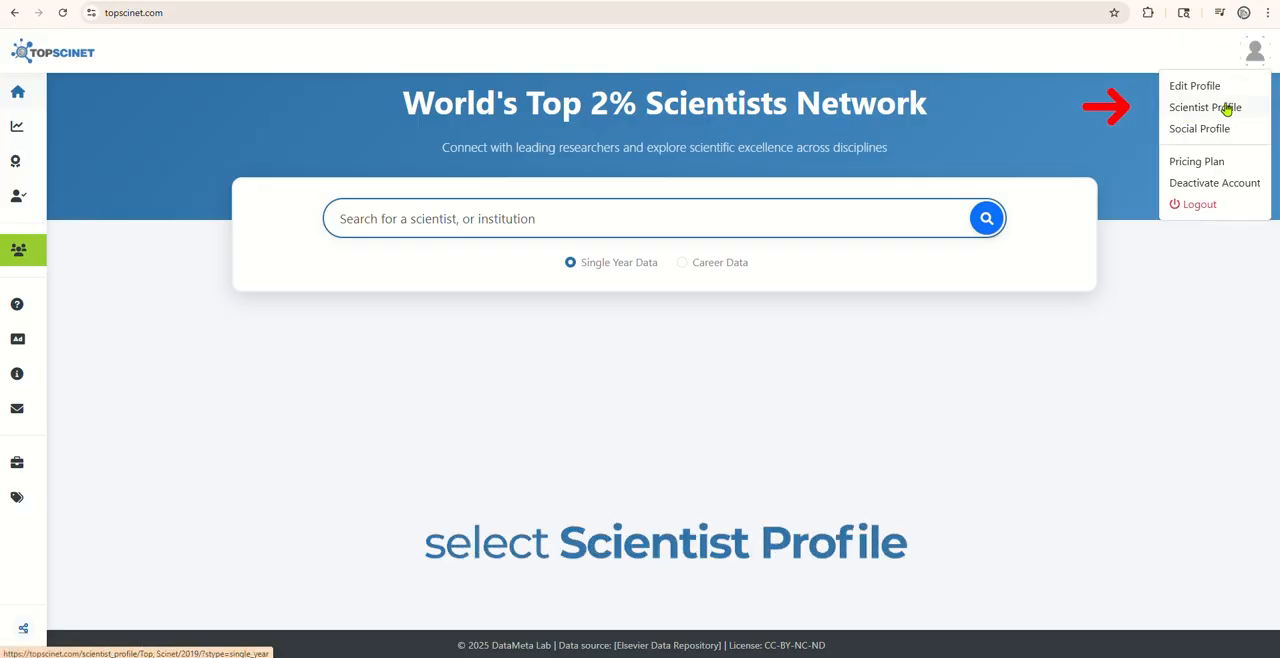
pyautogui.click(1204, 107)
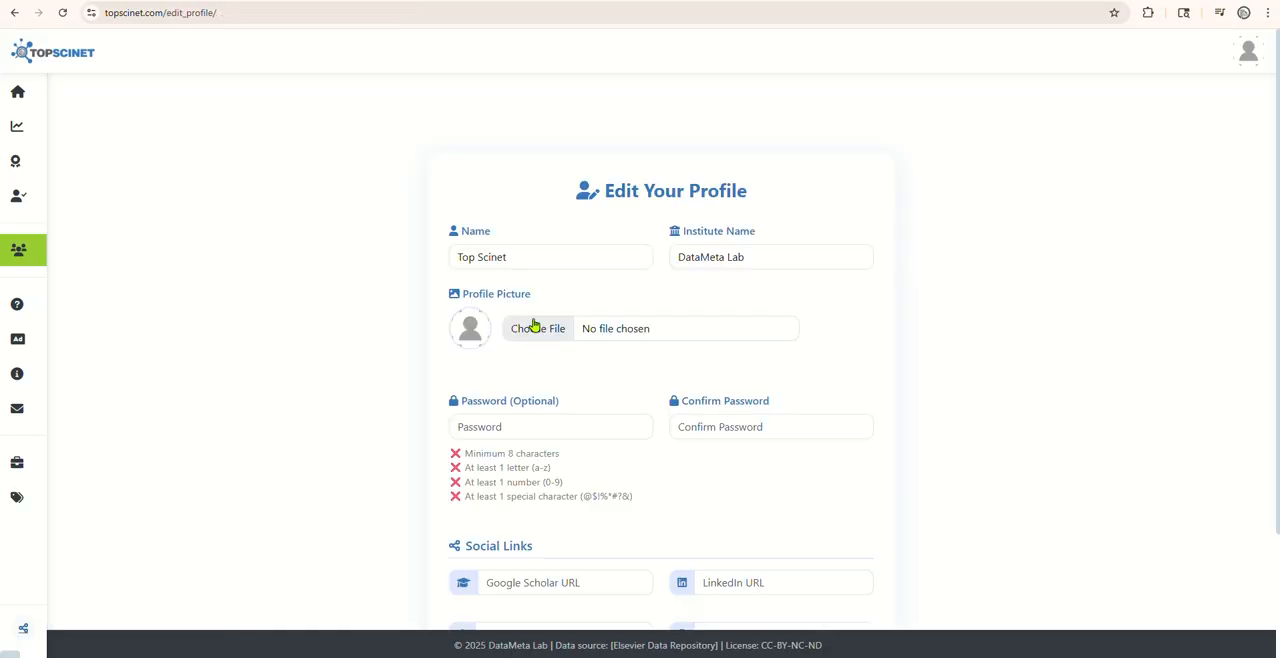
pyautogui.scroll(-3)
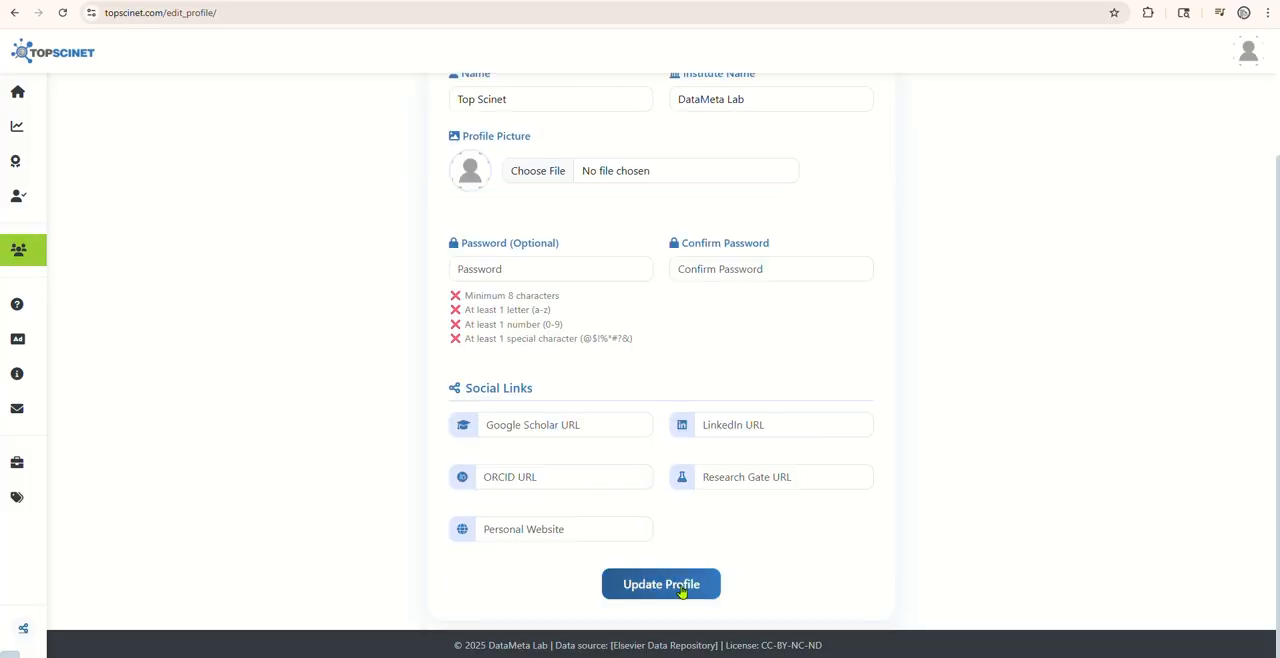
pyautogui.moveTo(558, 335)
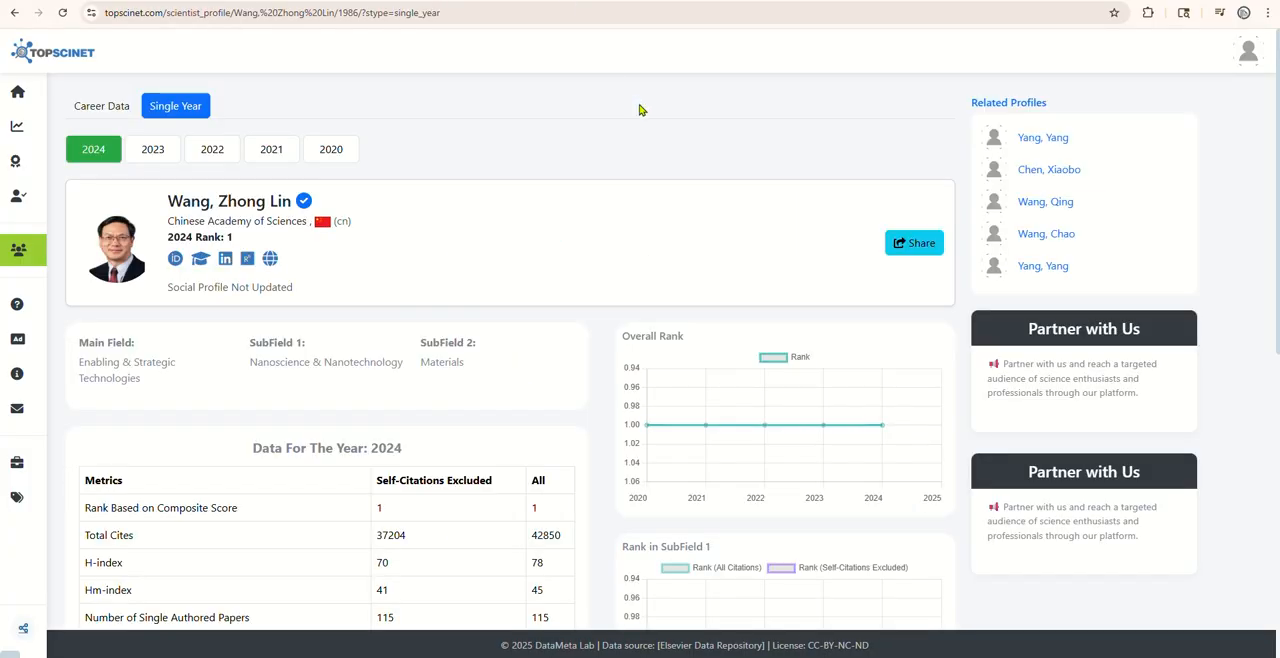
pyautogui.moveTo(618, 146)
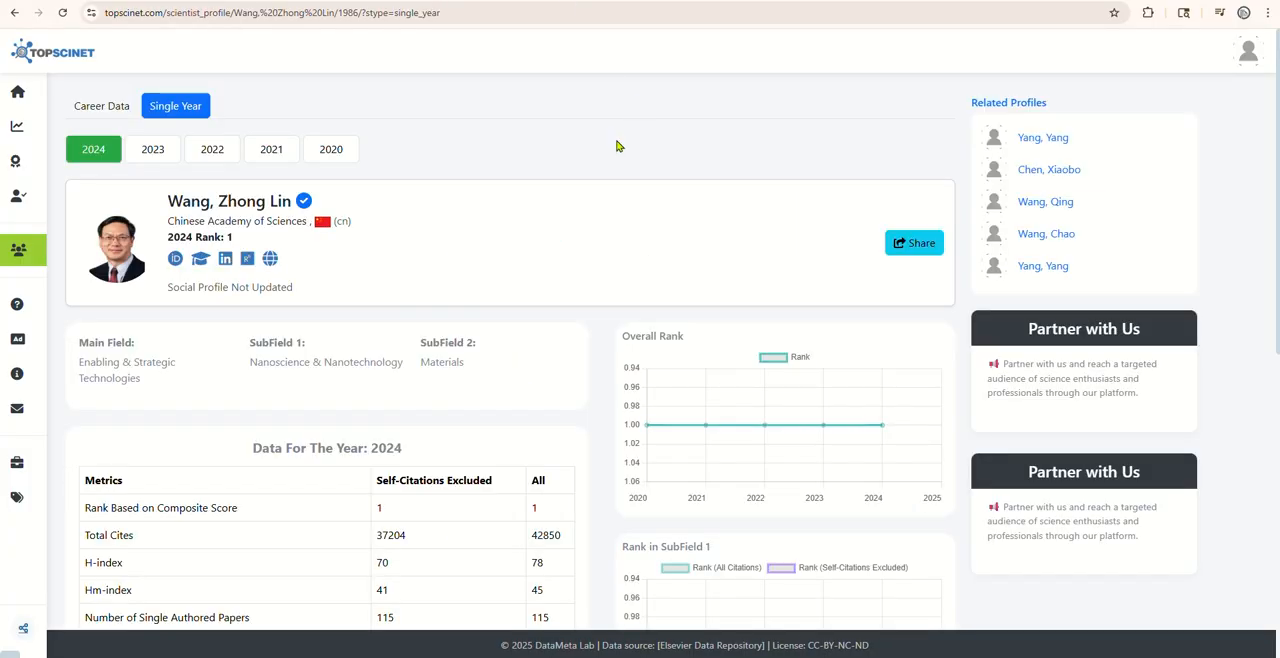
# View the single-year certificate card, then show the Career Data certificate card
pyautogui.click(913, 242)
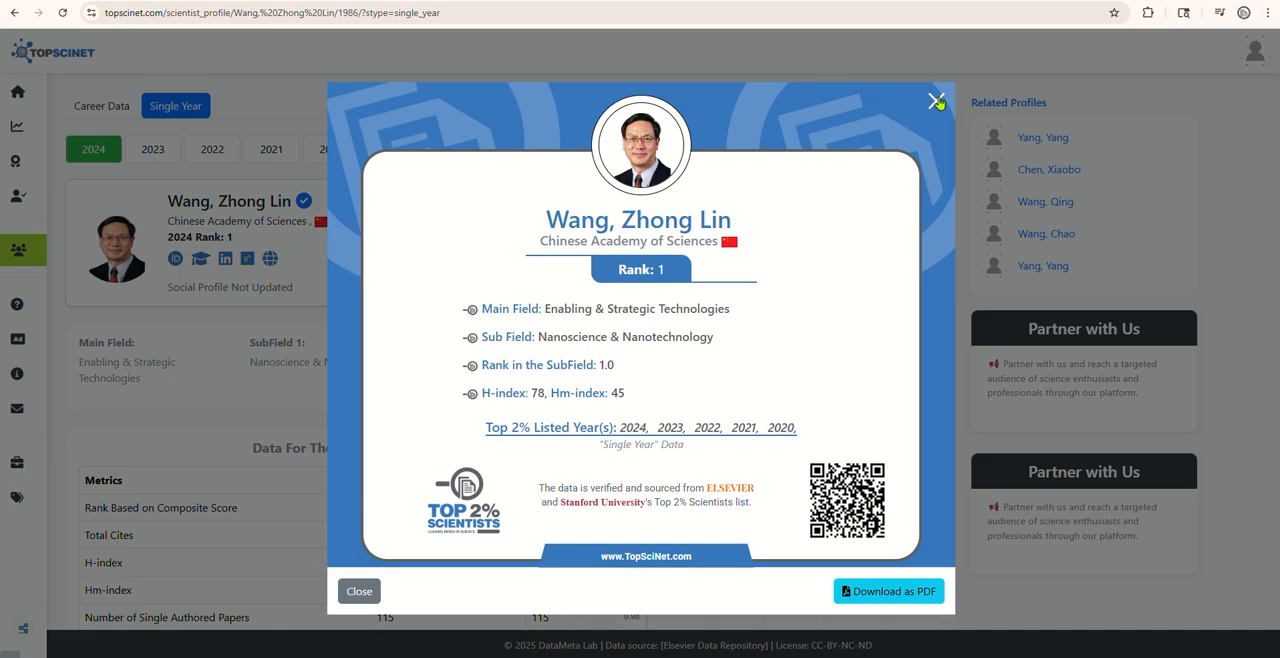
pyautogui.click(936, 101)
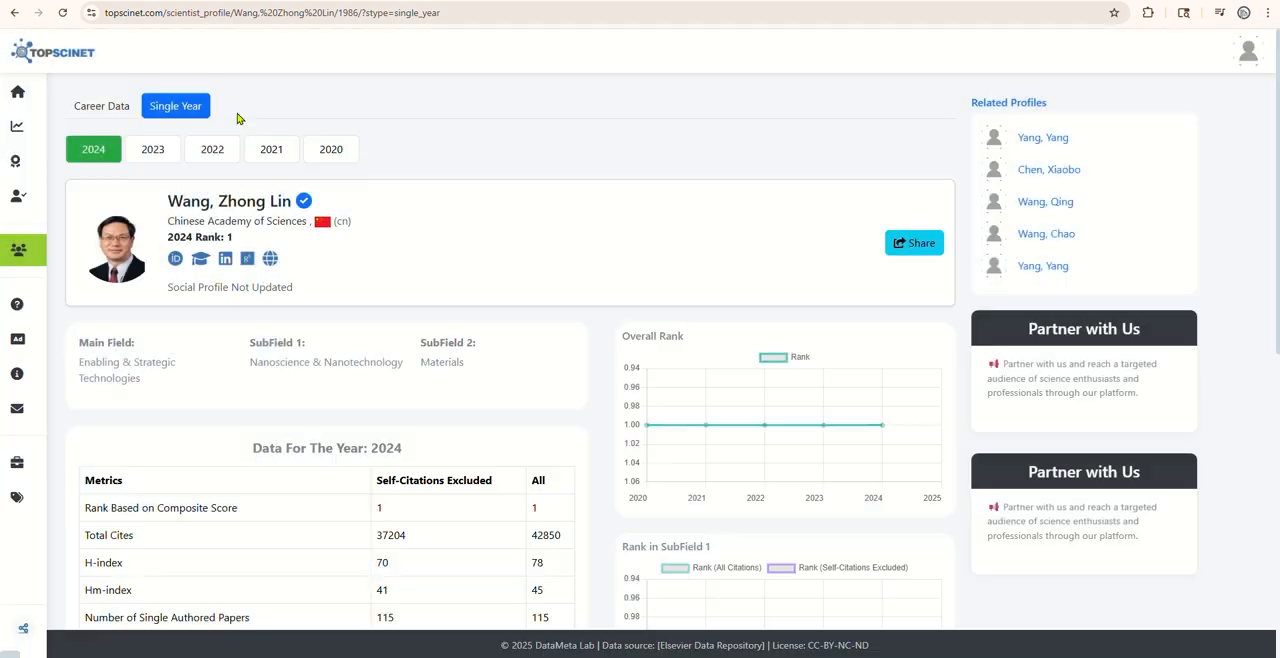
pyautogui.click(101, 105)
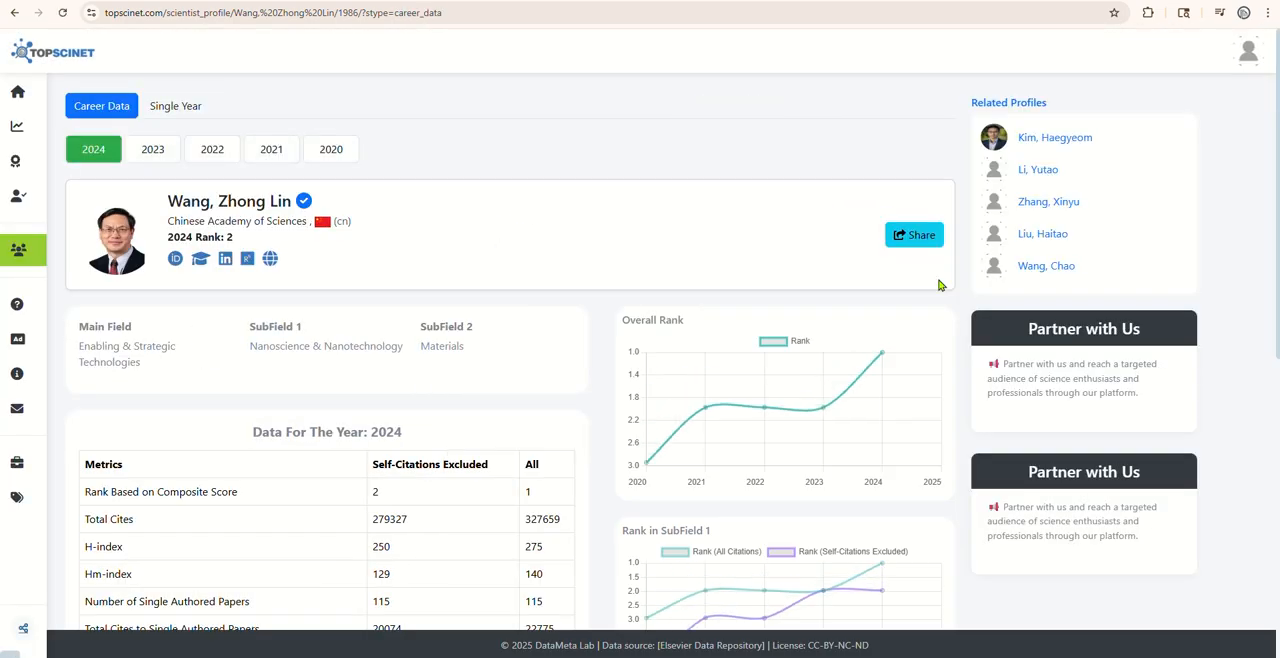
pyautogui.click(913, 234)
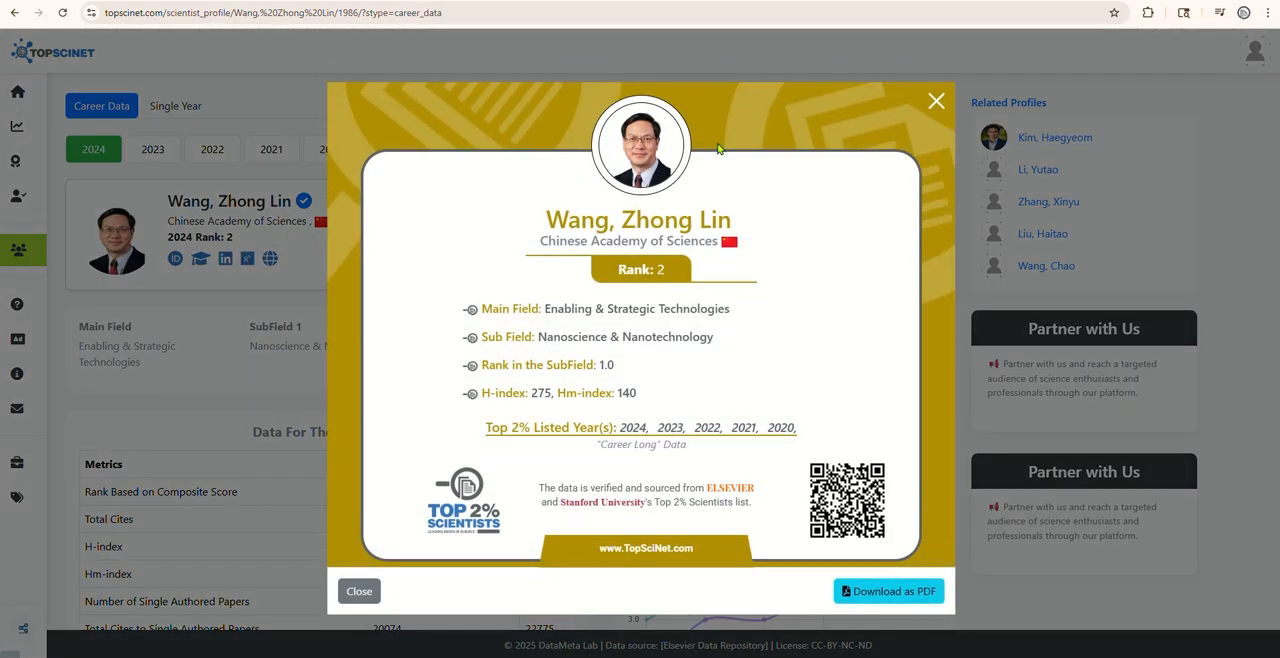